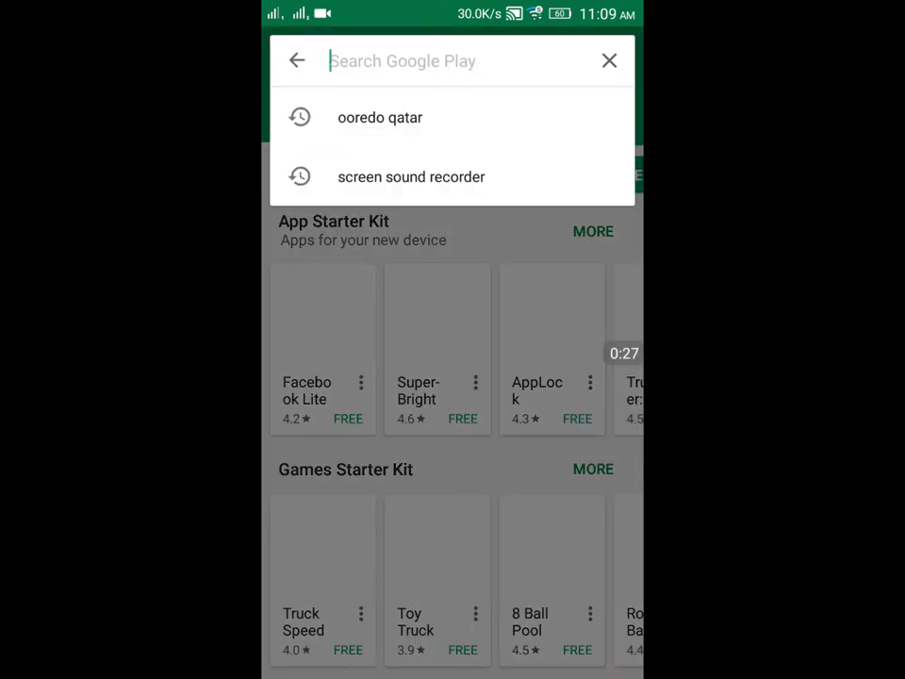
Search the Play Store for 'ooredo qatar', confirm Ooredoo Qatar shows INSTALLED, and return home.
{"action": "left_click", "coordinate": [405, 61]}
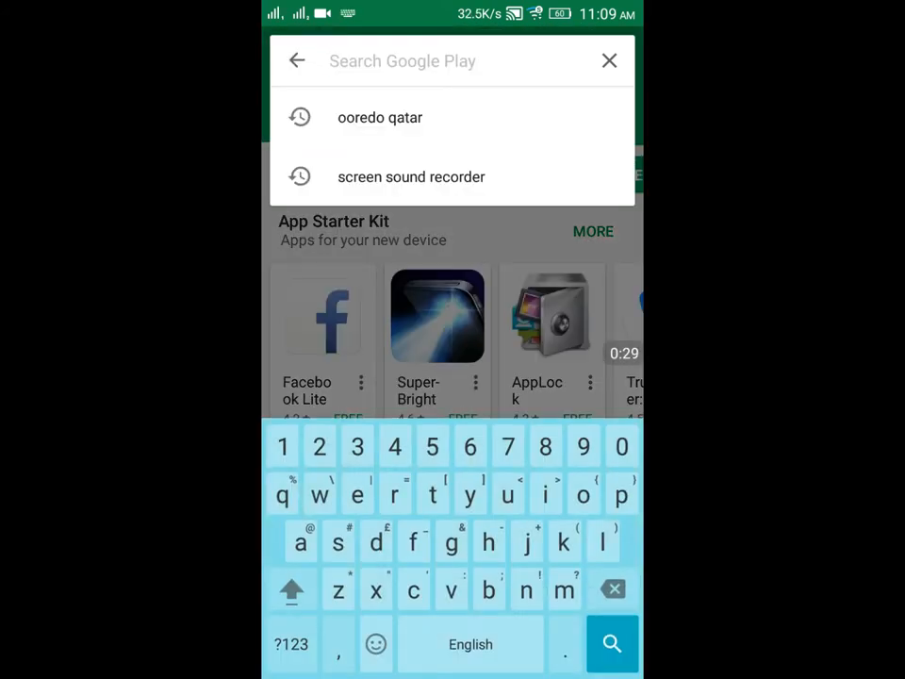
{"action": "left_click", "coordinate": [381, 117]}
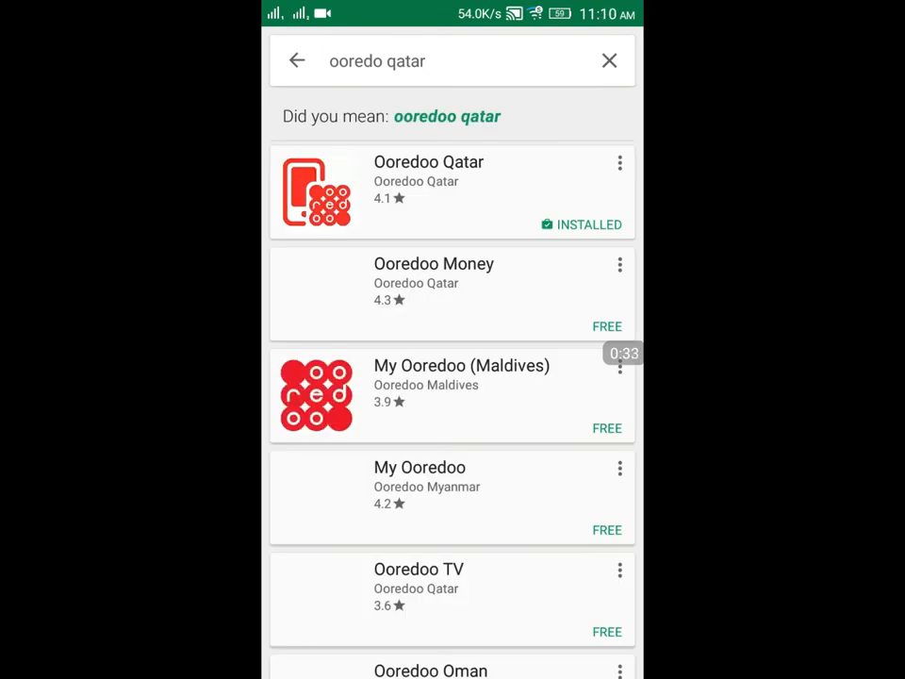
{"action": "left_click", "coordinate": [430, 188]}
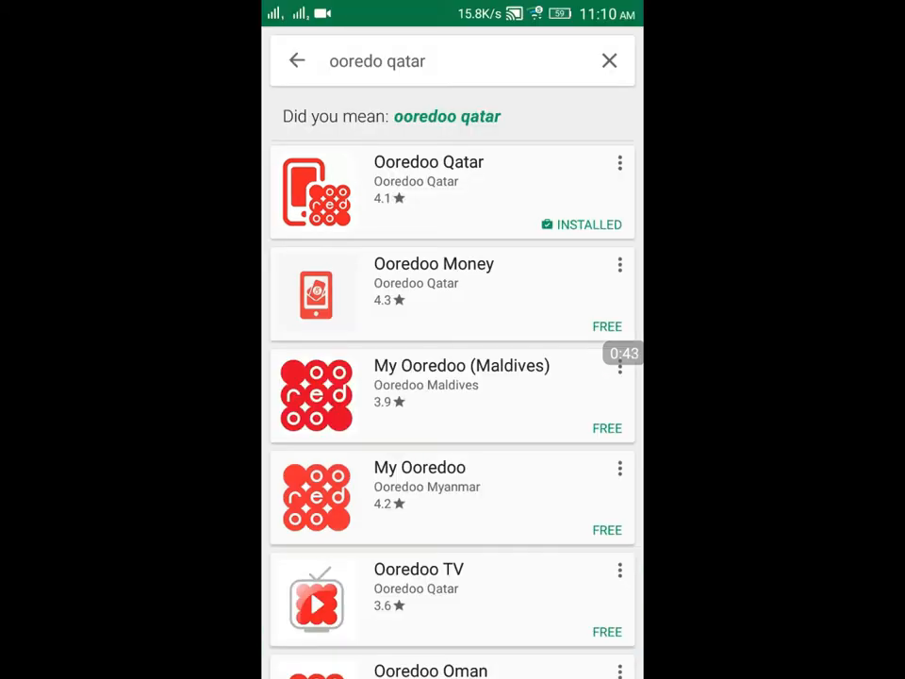
{"action": "left_click", "coordinate": [609, 61]}
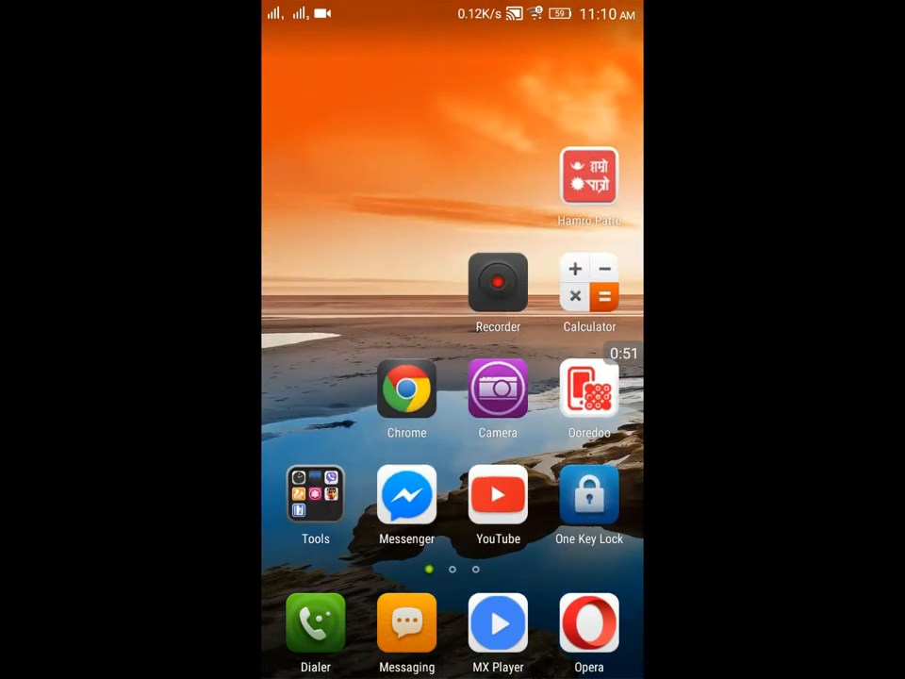
Launch the Ooredoo app from the home screen to its login screen.
{"action": "left_click", "coordinate": [589, 388]}
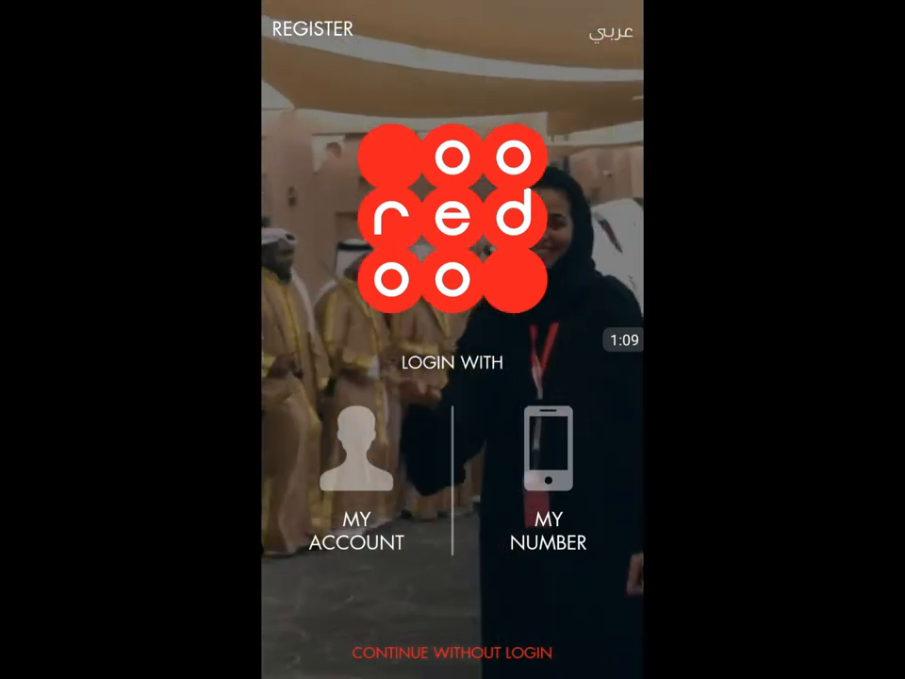
Log in via MY NUMBER by entering the mobile number and confirming to reach the dashboard.
{"action": "left_click", "coordinate": [546, 471]}
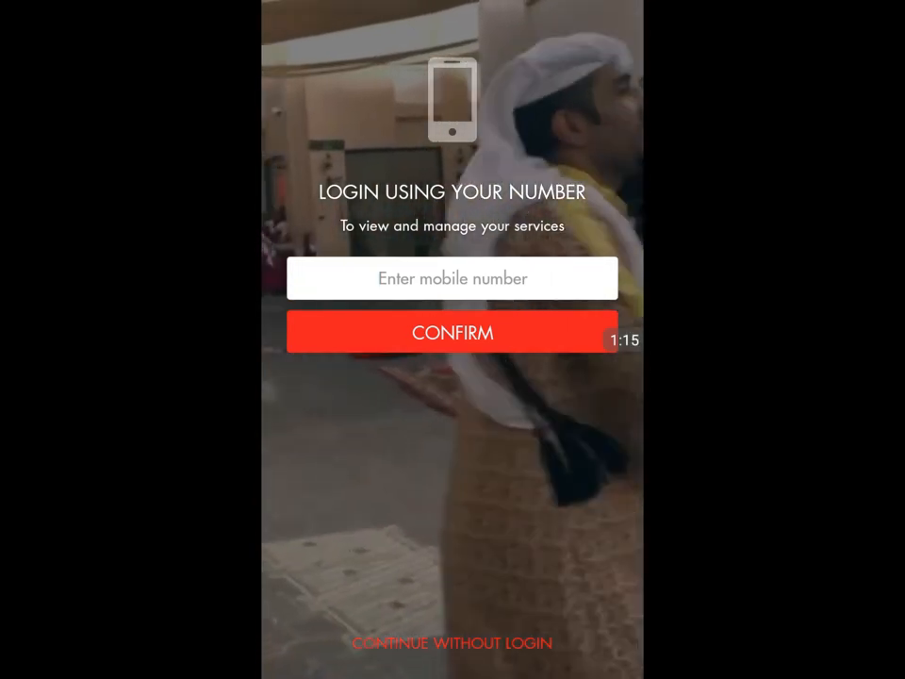
{"action": "left_click", "coordinate": [452, 279]}
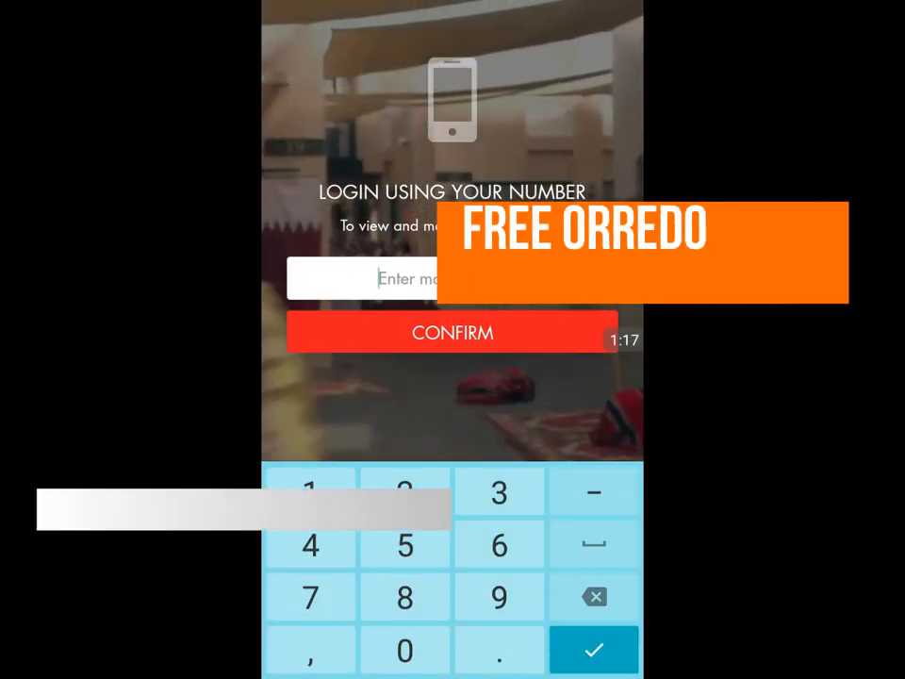
{"action": "type", "text": "55"}
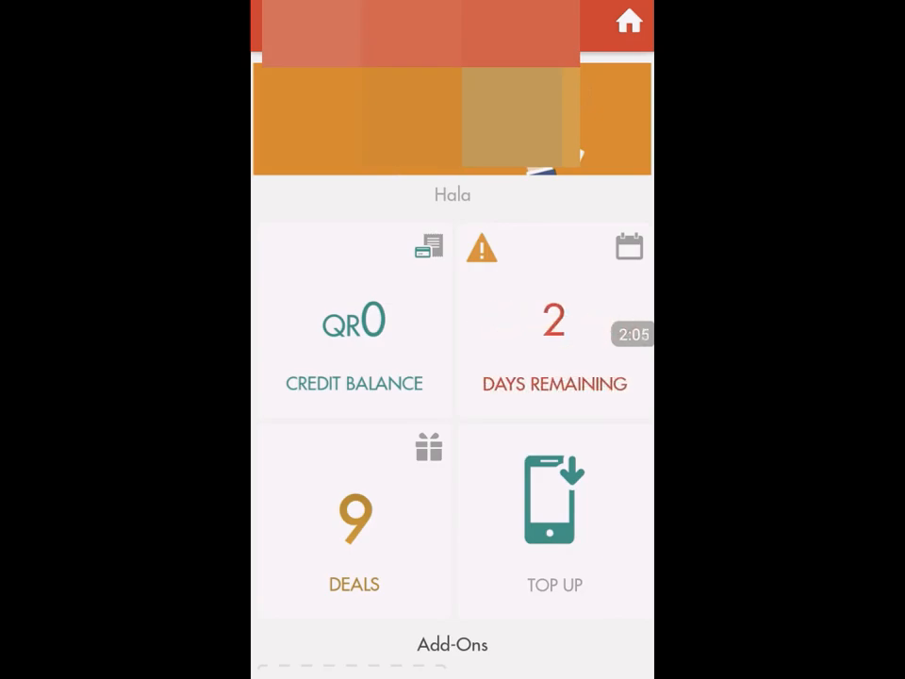
Open the DEALS tile to reveal the Data Surprise Offer popup over the offers list.
{"action": "left_click", "coordinate": [554, 316]}
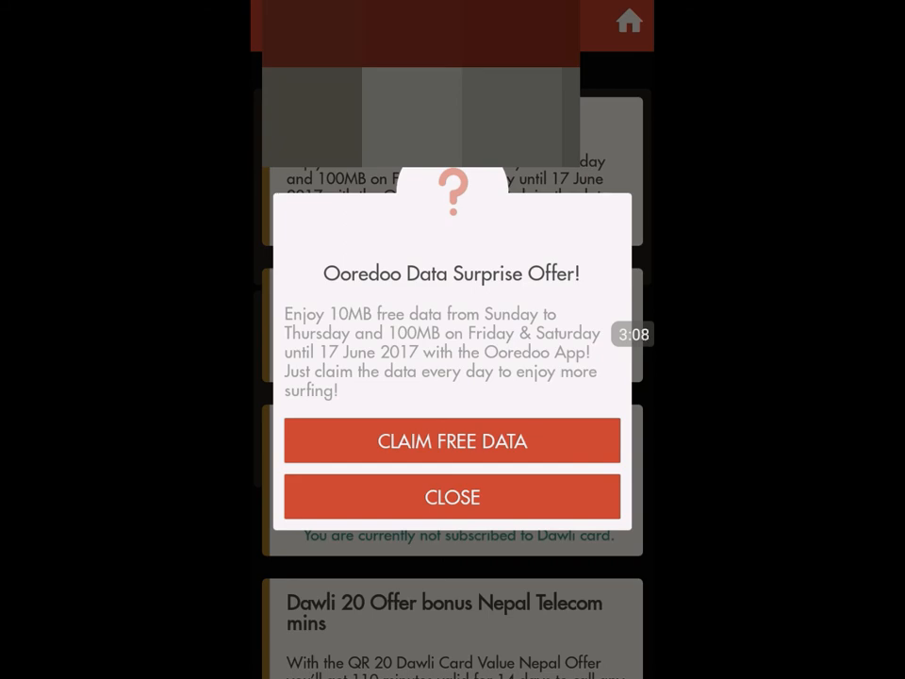
Claim the free surprise data and acknowledge it, leaving the dashboard at 10 MB remaining.
{"action": "left_click", "coordinate": [452, 498]}
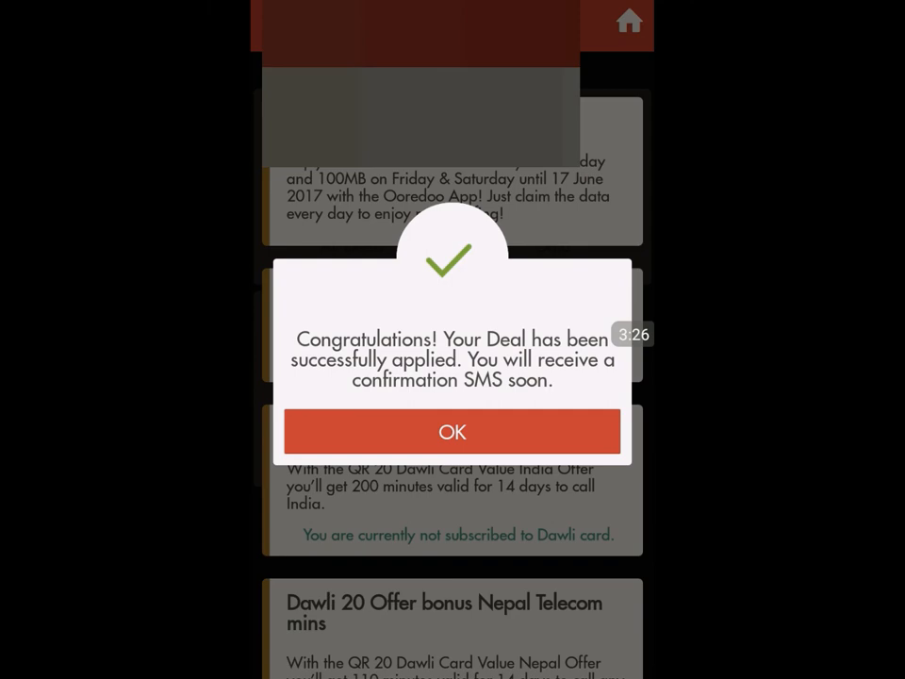
{"action": "left_click", "coordinate": [452, 432]}
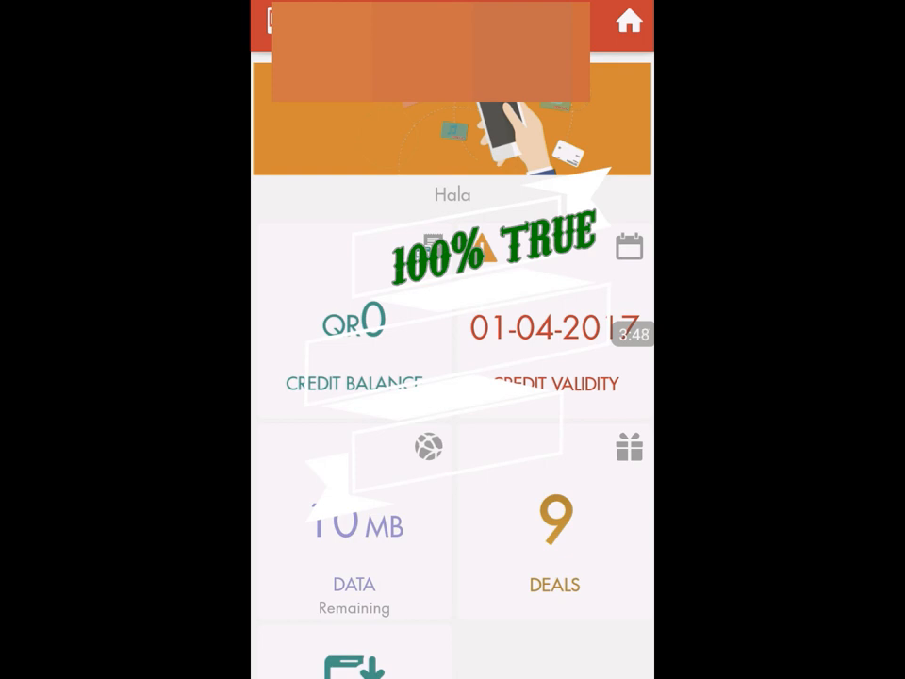
{"action": "scroll", "scroll_direction": "down", "scroll_amount": 3}
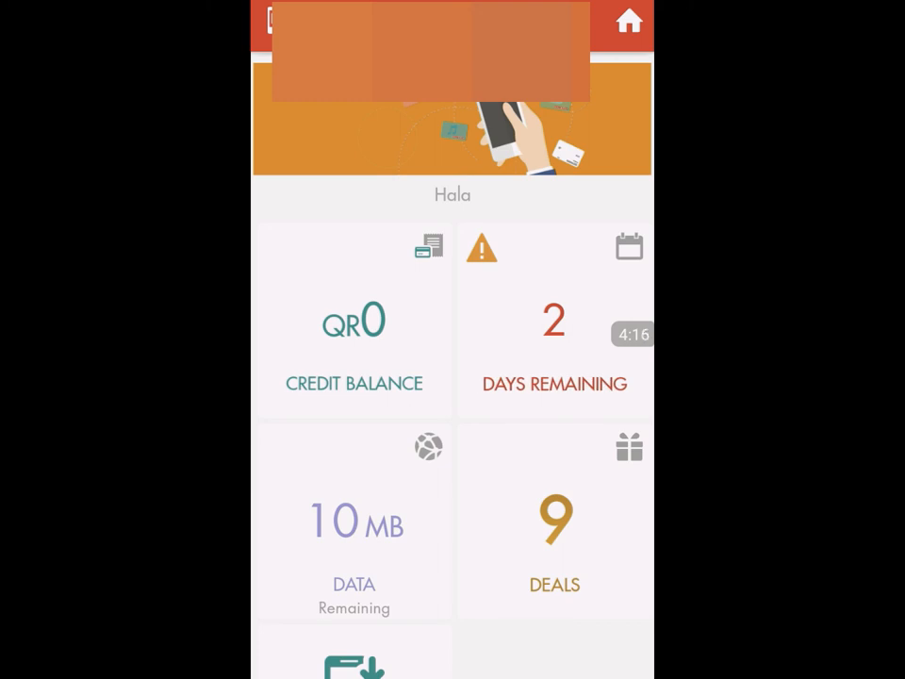
{"action": "left_click", "coordinate": [554, 317]}
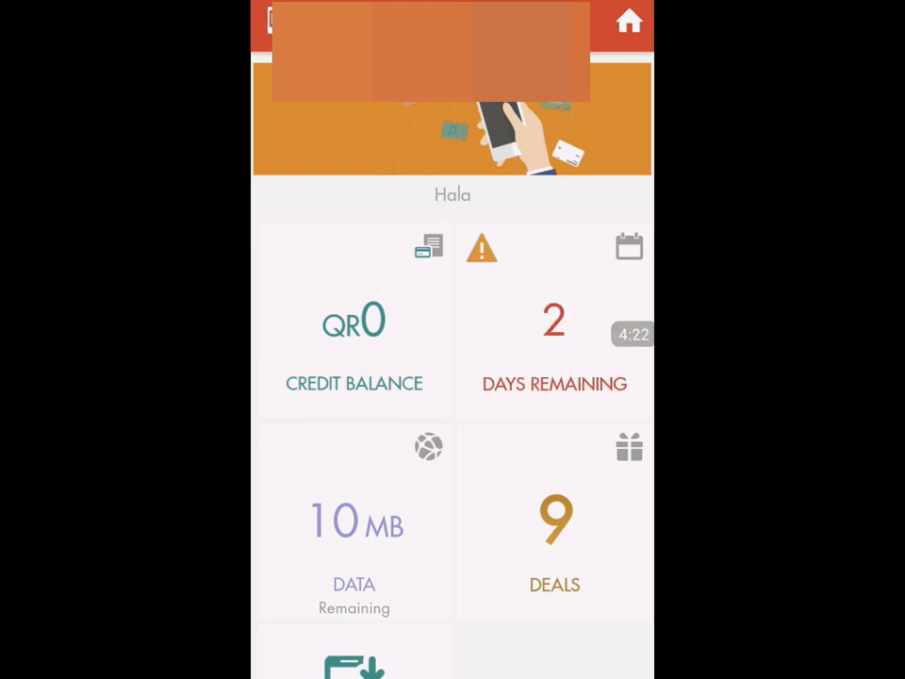
{"action": "left_click", "coordinate": [554, 316]}
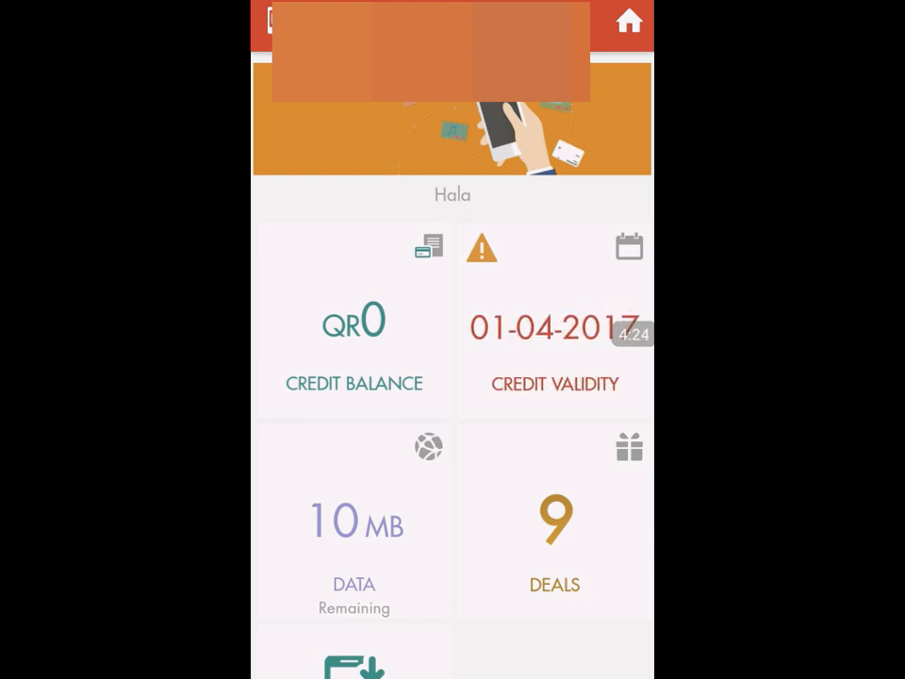